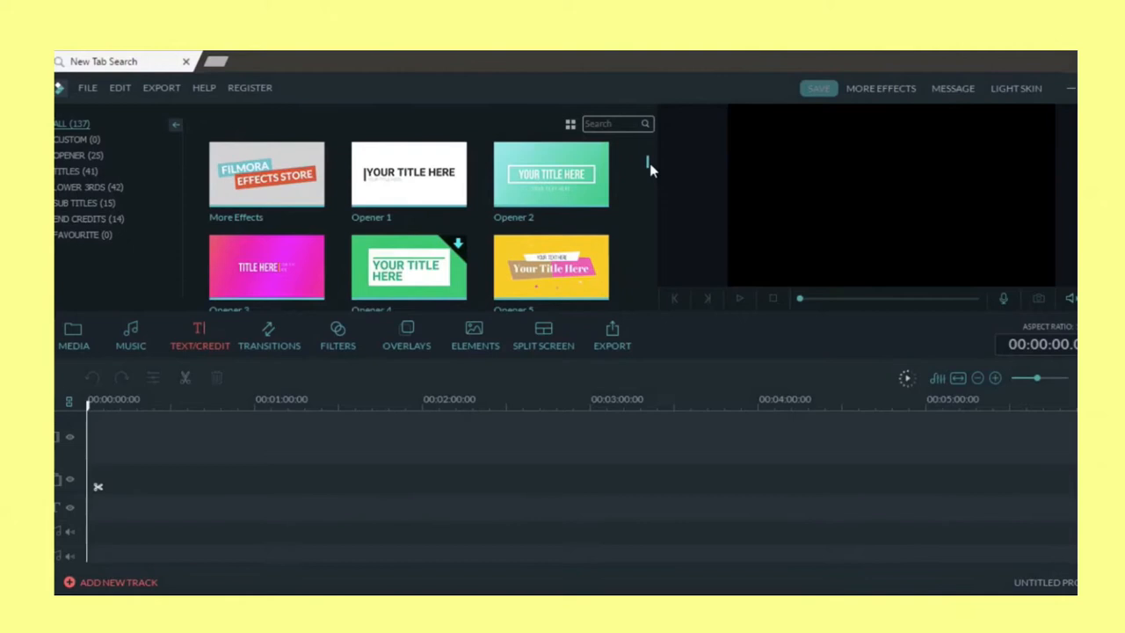
Step: Browse the title templates and pick an opener template for the timeline
scroll(down, 3)
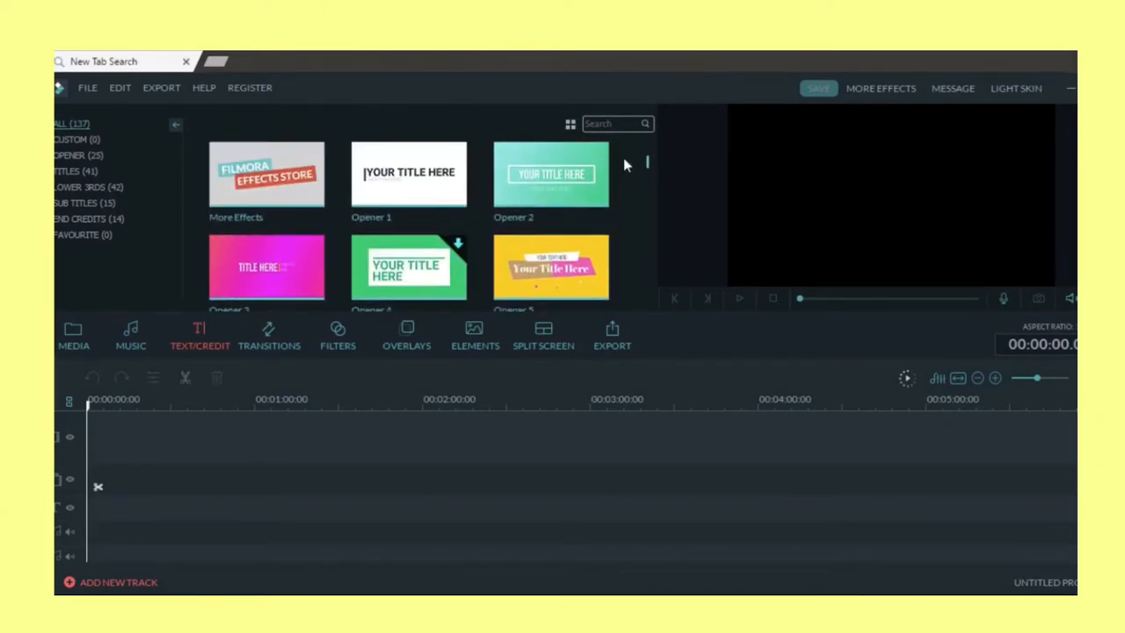
scroll(down, 3)
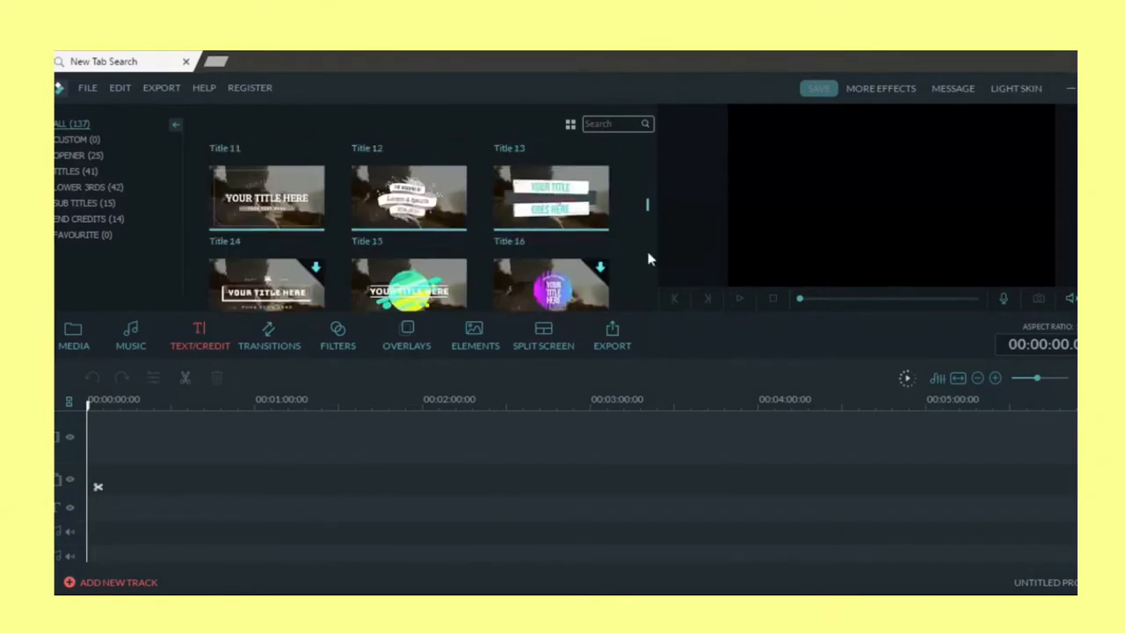
scroll(down, 3)
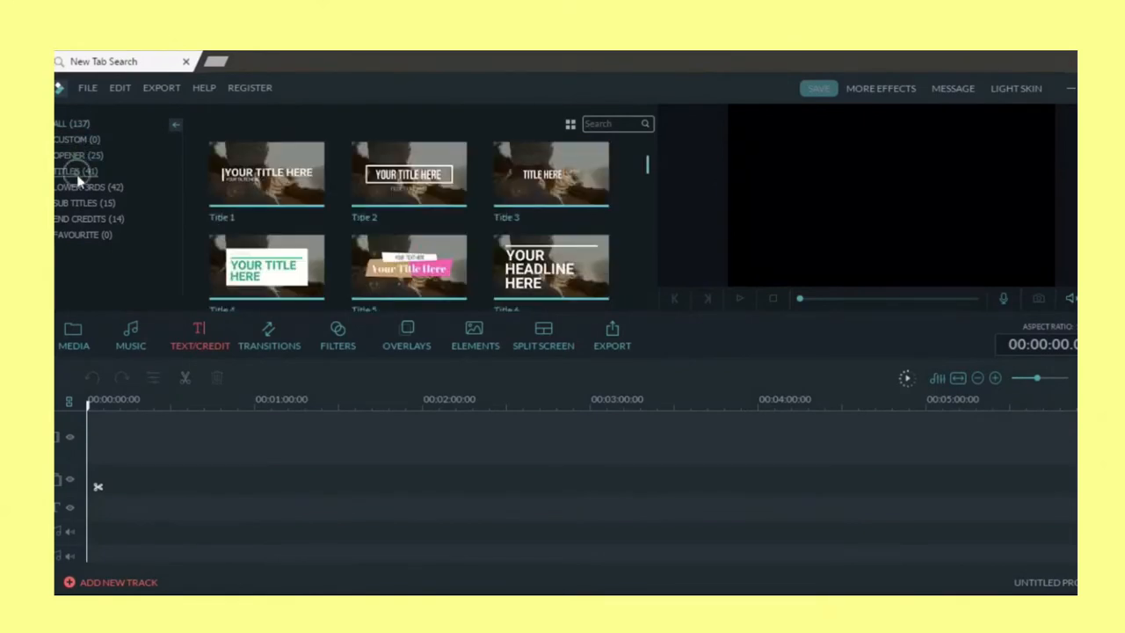
click(77, 157)
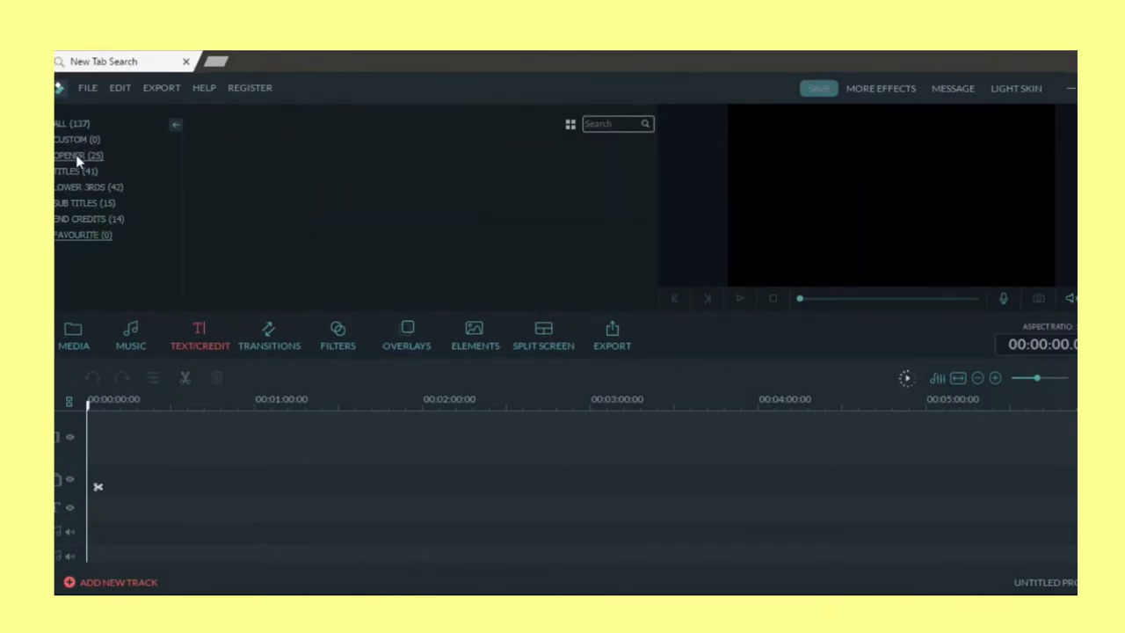
click(70, 155)
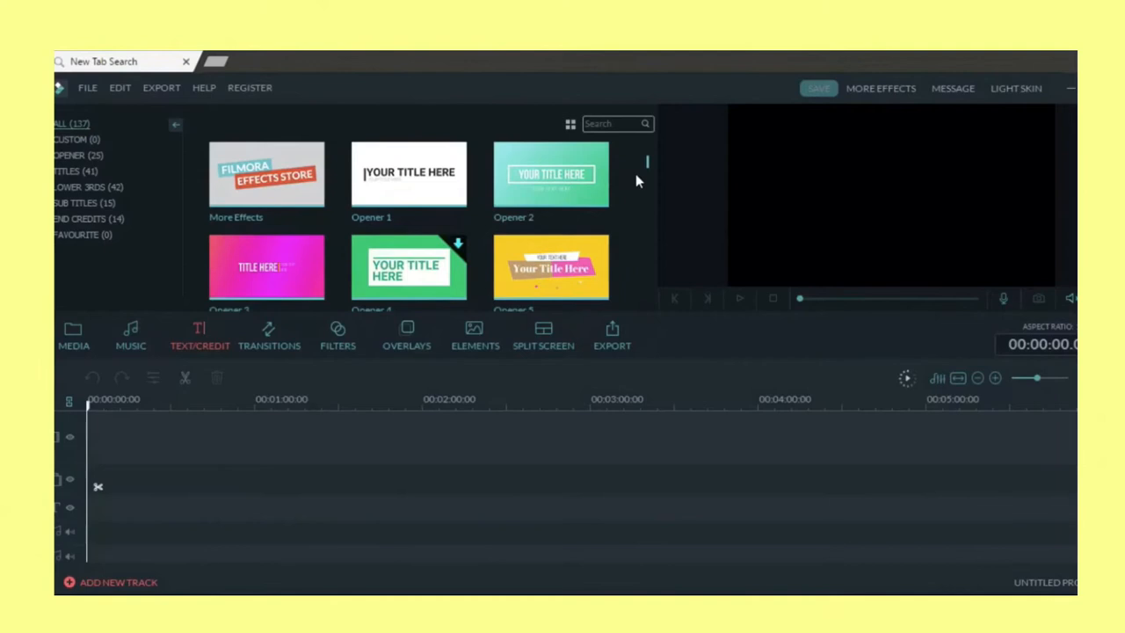
mouse_move(598, 161)
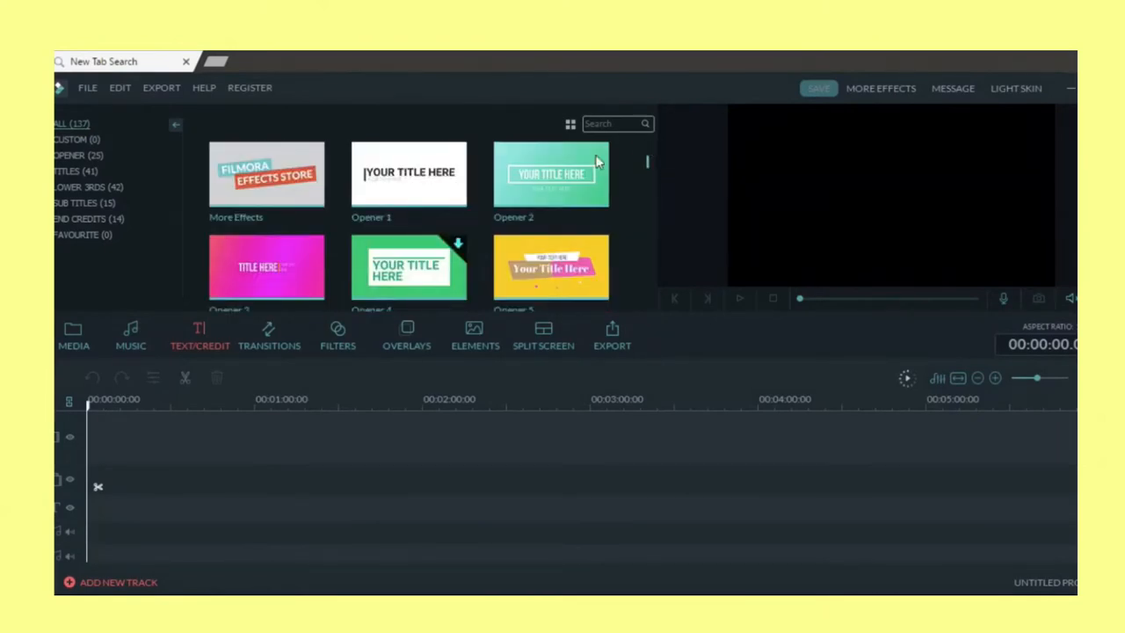
scroll(down, 3)
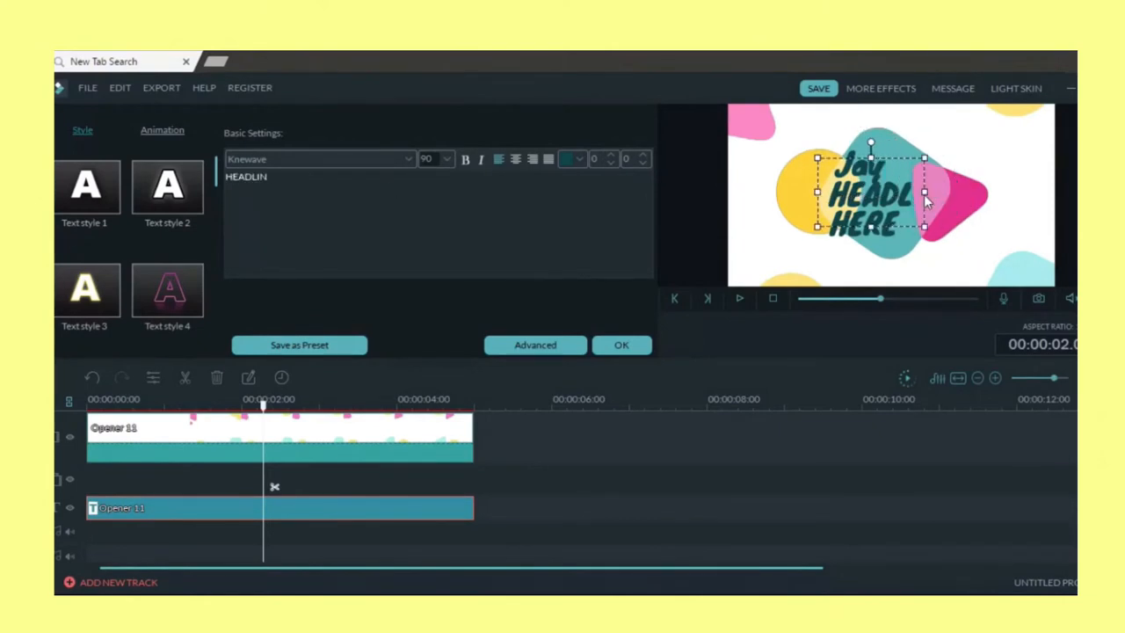
Step: Retitle the opener text to 'Jay Lucas Editing' and enter the advanced text editor
text(Lucas)
click(861, 220)
text(Editing)
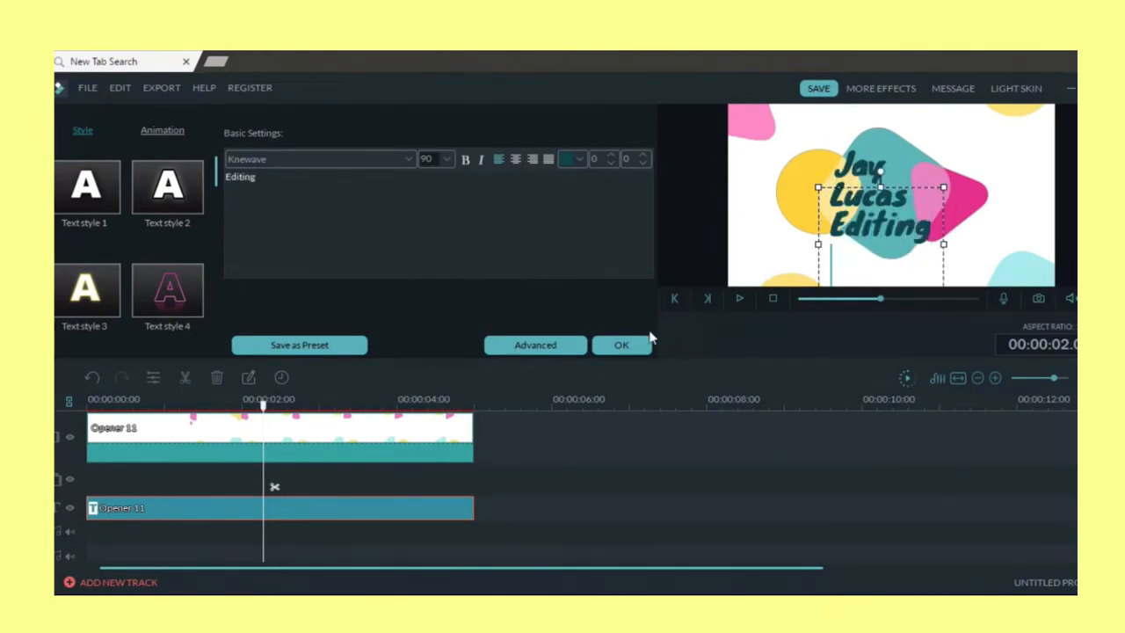
click(534, 344)
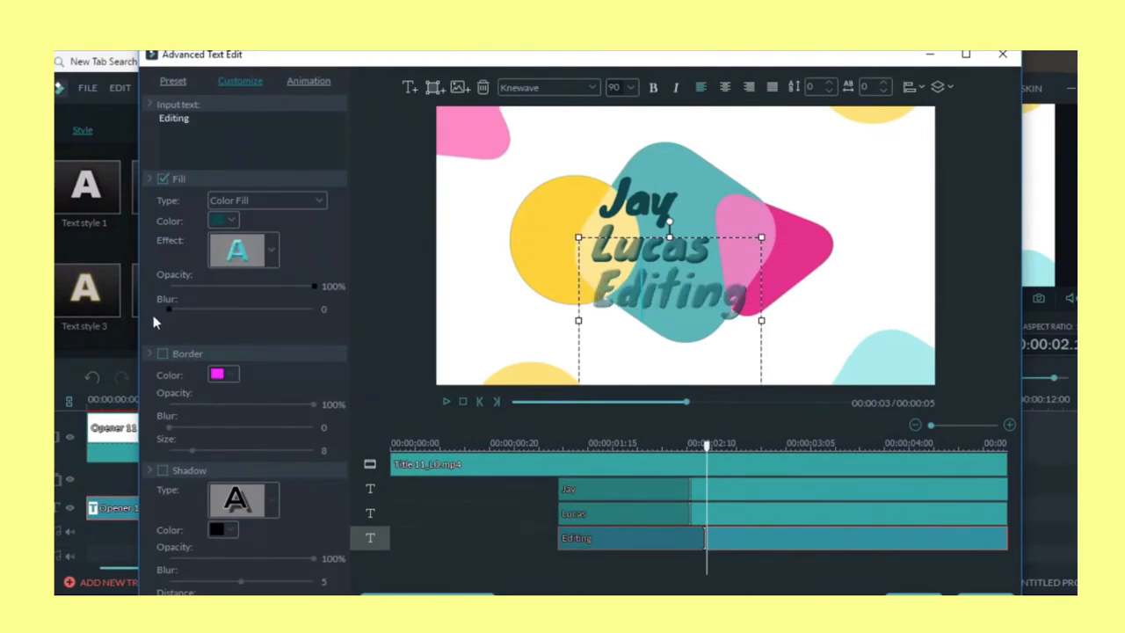
Step: Give the word 'Lucas' a slight blur and a lighter, pale fill effect
drag(167, 309, 220, 310)
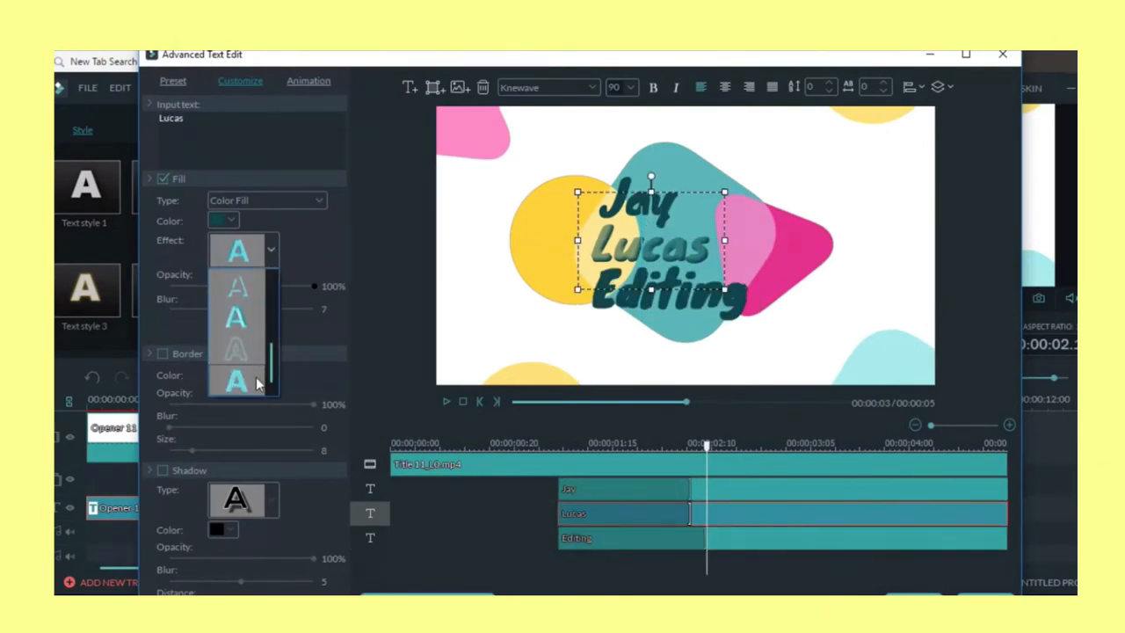
click(230, 220)
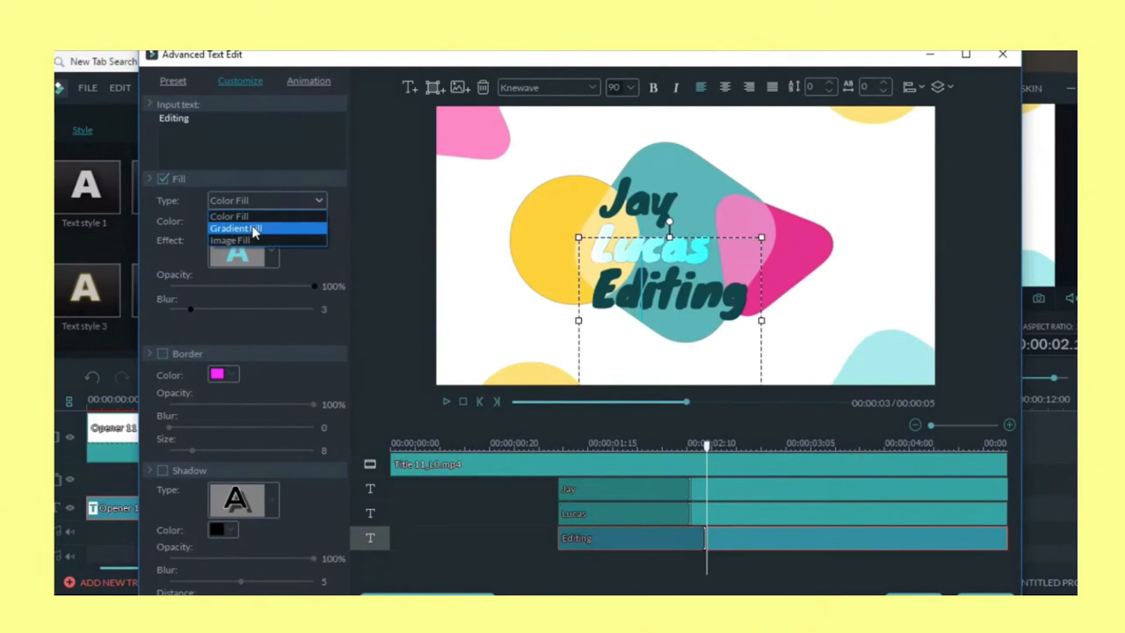
Step: Make 'Editing' a blue-purple gradient fill and give 'Jay' the orange-yellow Text style 9 preset
click(235, 229)
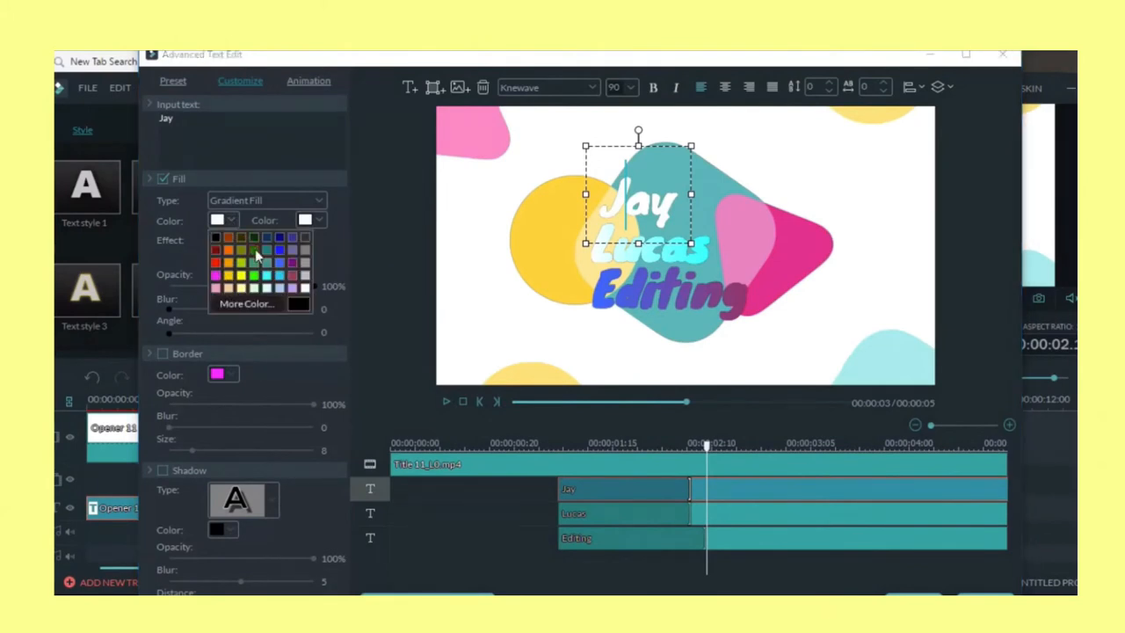
click(172, 81)
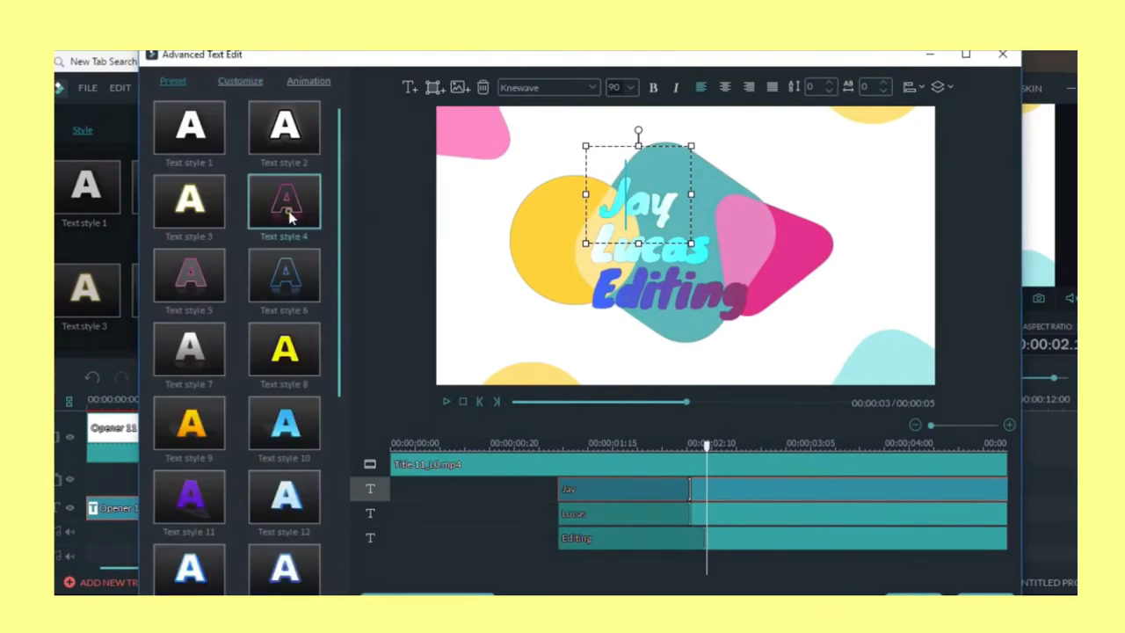
click(189, 202)
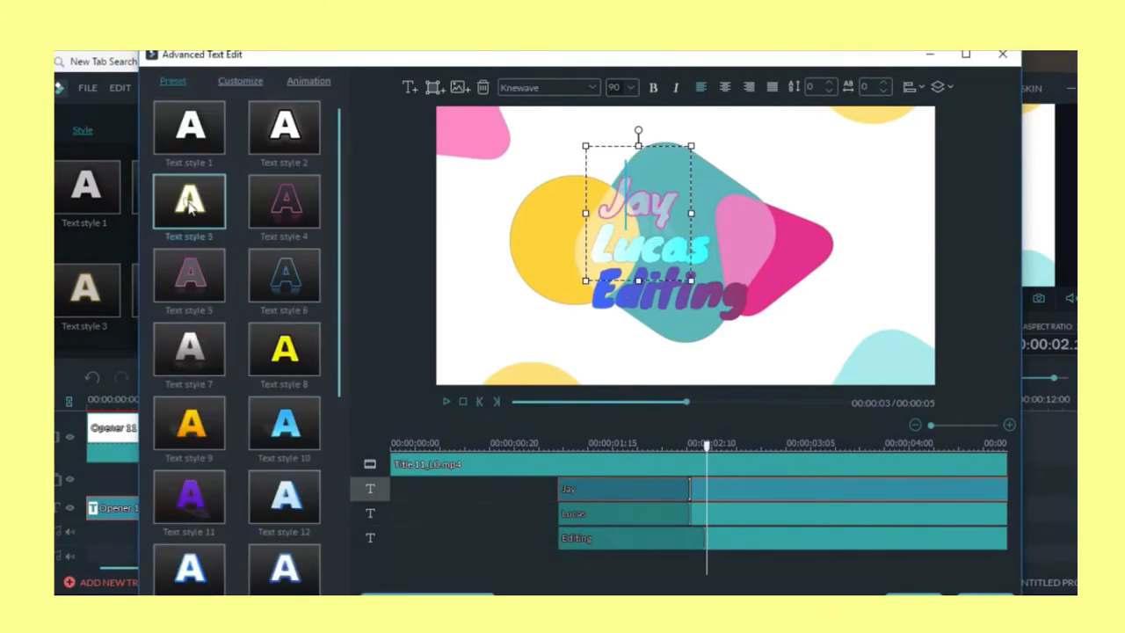
click(188, 427)
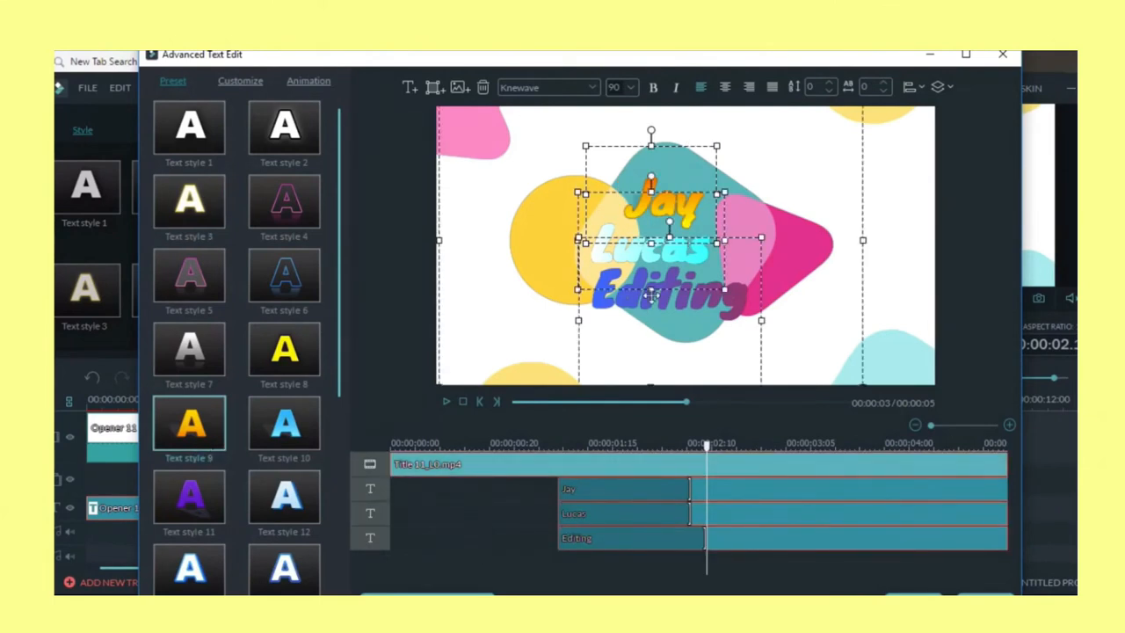
Step: Apply a Fly in entrance animation to the title text and confirm the advanced edit
click(309, 81)
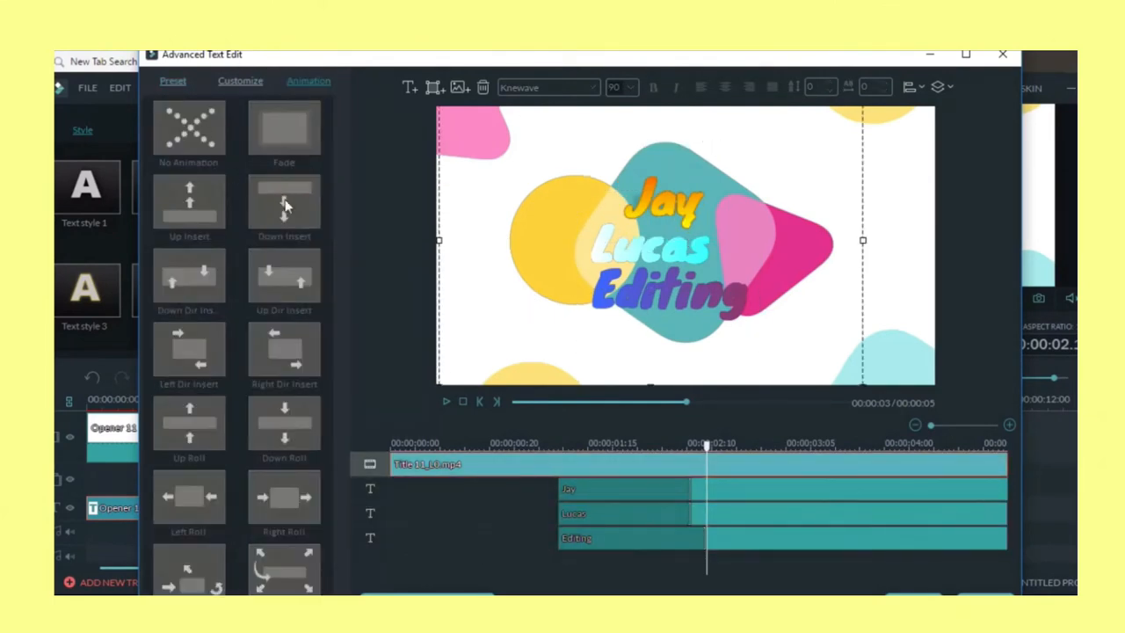
mouse_move(719, 524)
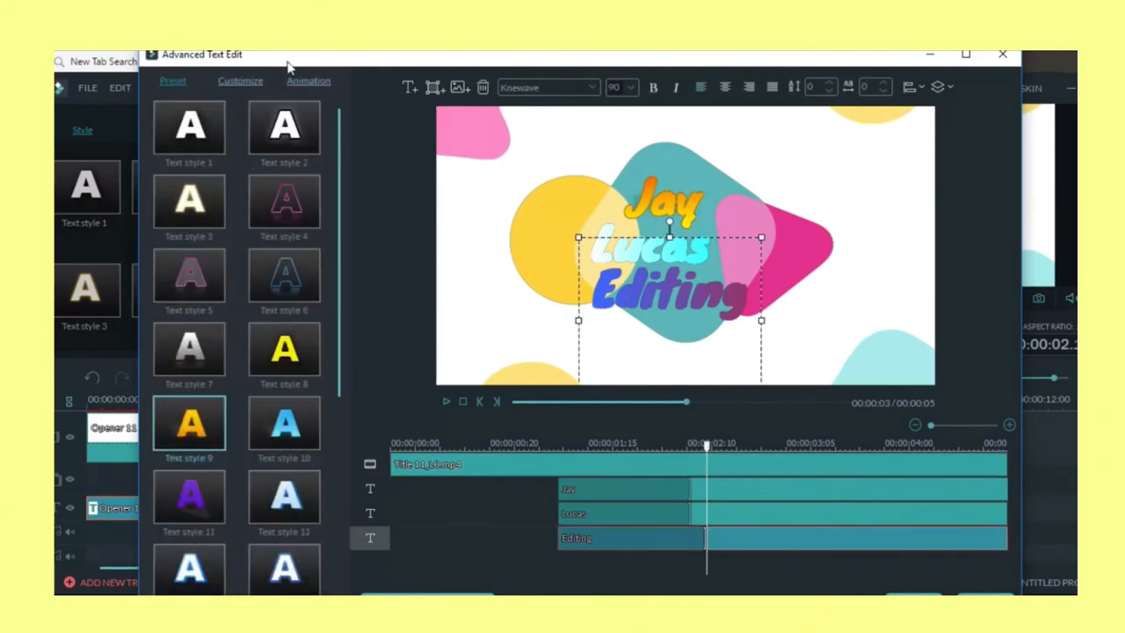
click(309, 80)
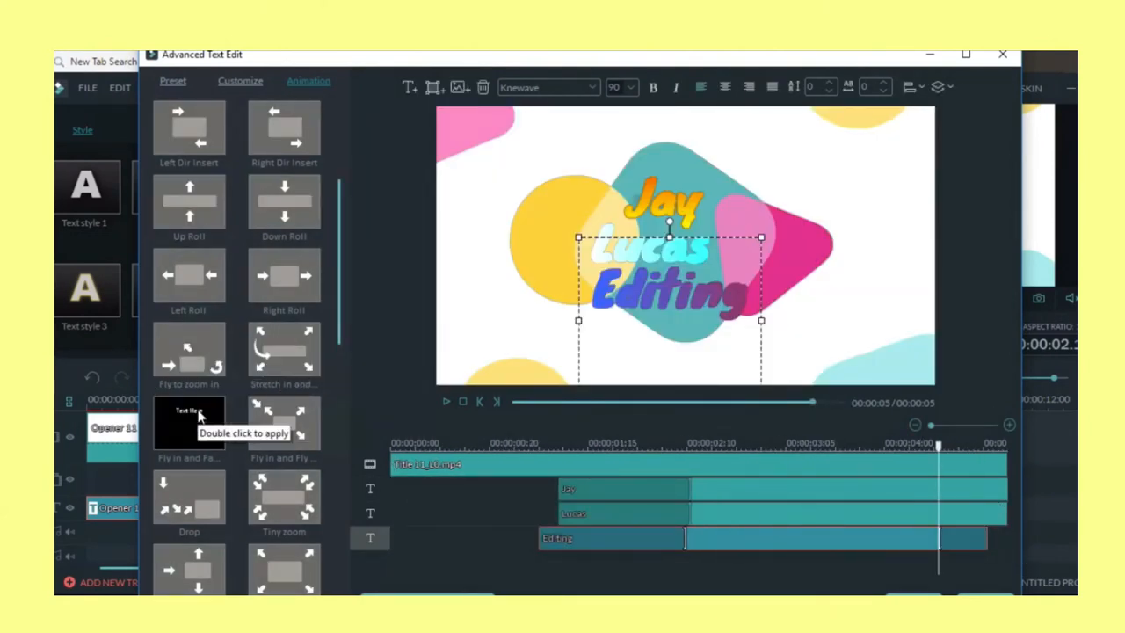
click(1002, 53)
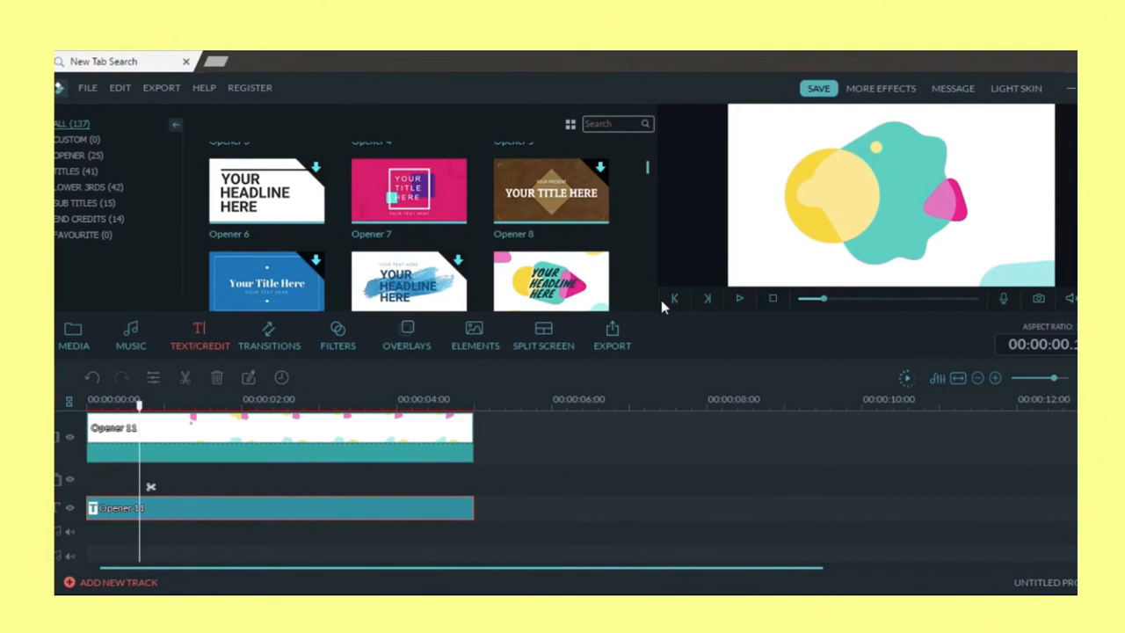
Step: Locate Element Handdrawn 5 in the Hand Drawn elements and place it on its own track beneath the opener
scroll(down, 3)
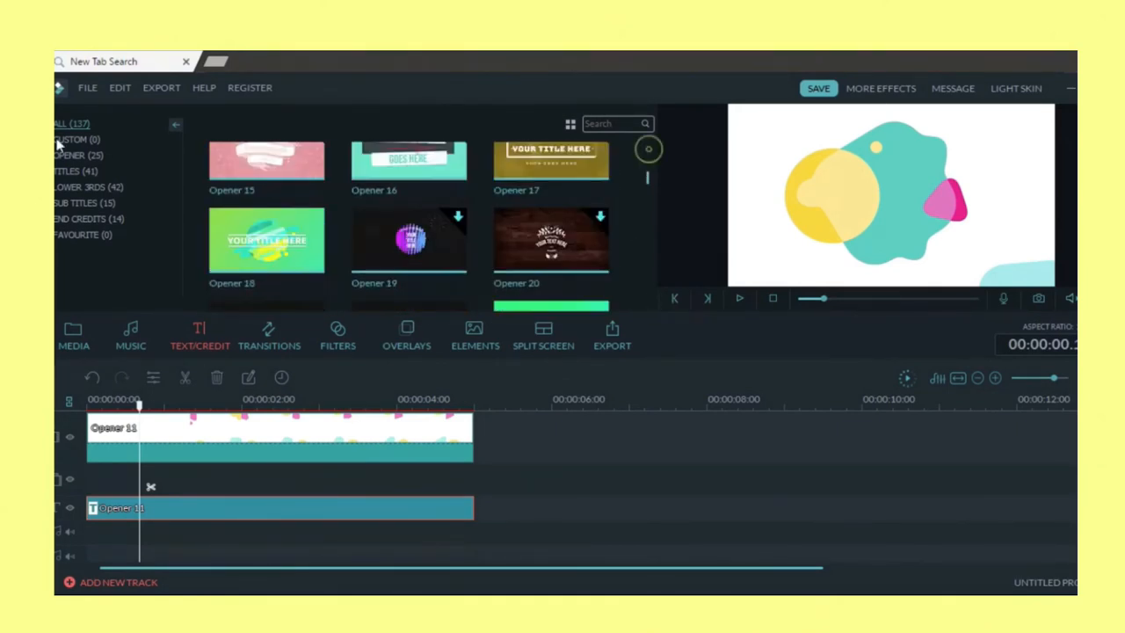
click(338, 334)
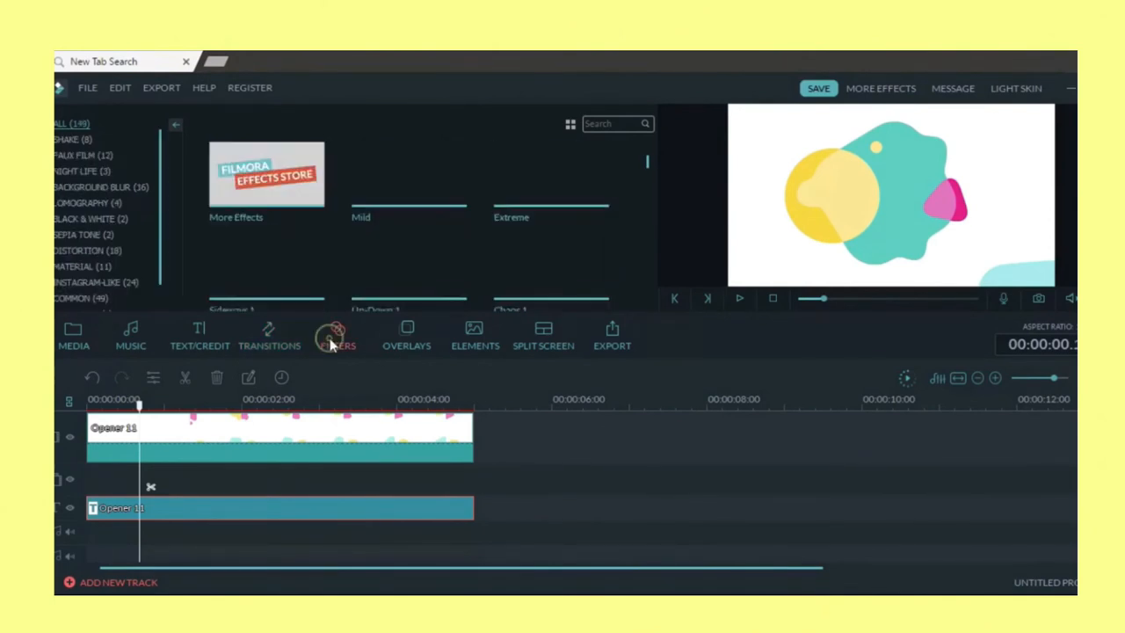
click(406, 334)
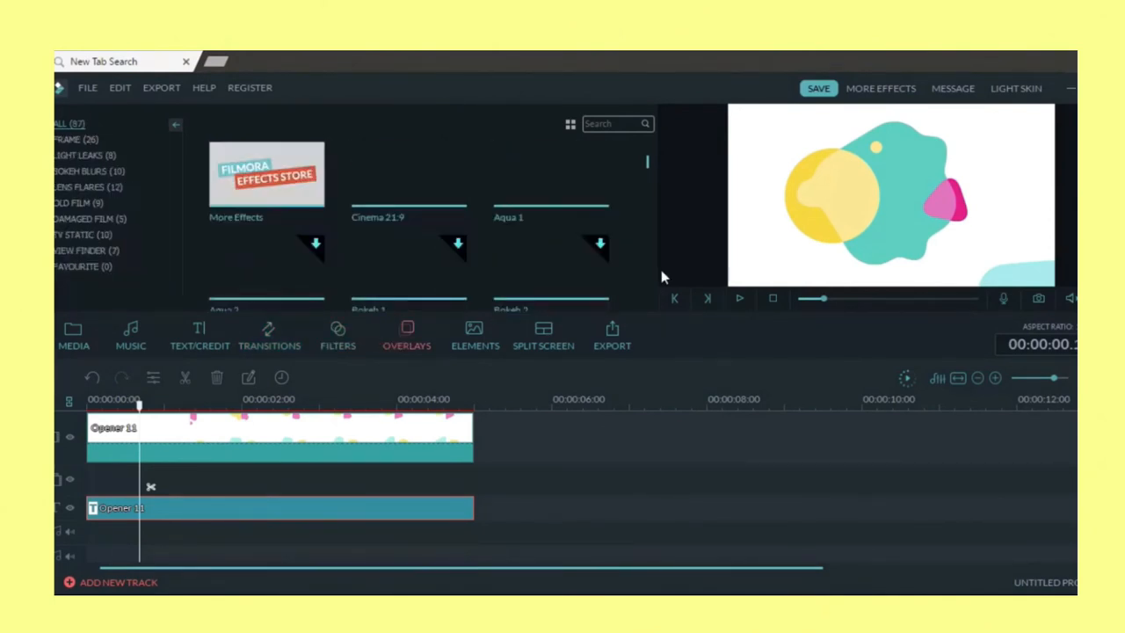
mouse_move(173, 260)
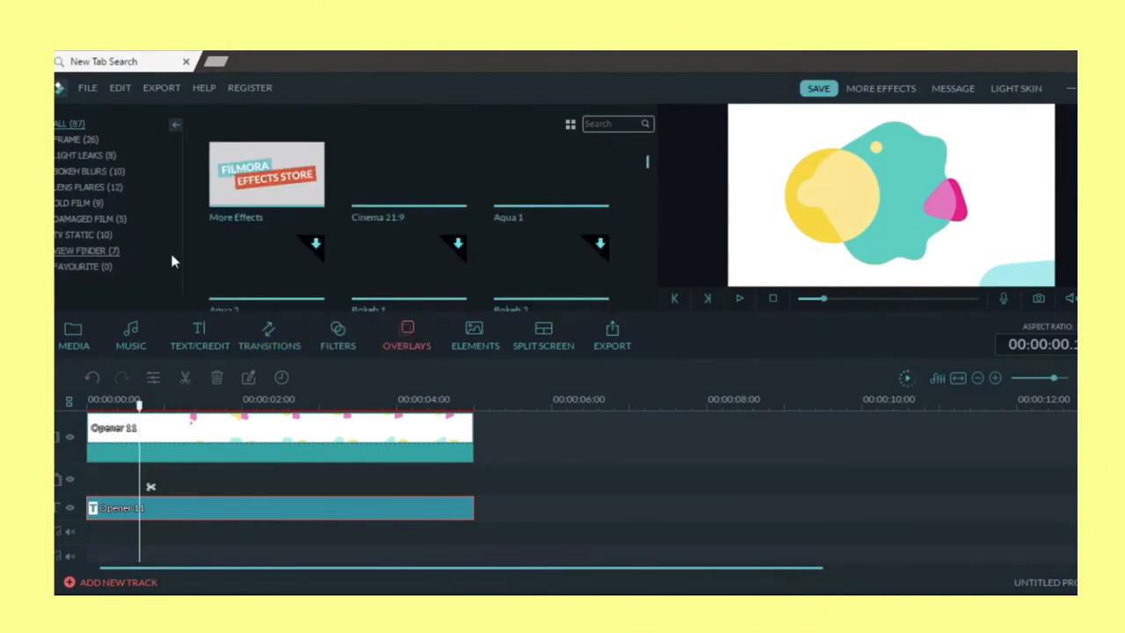
click(474, 334)
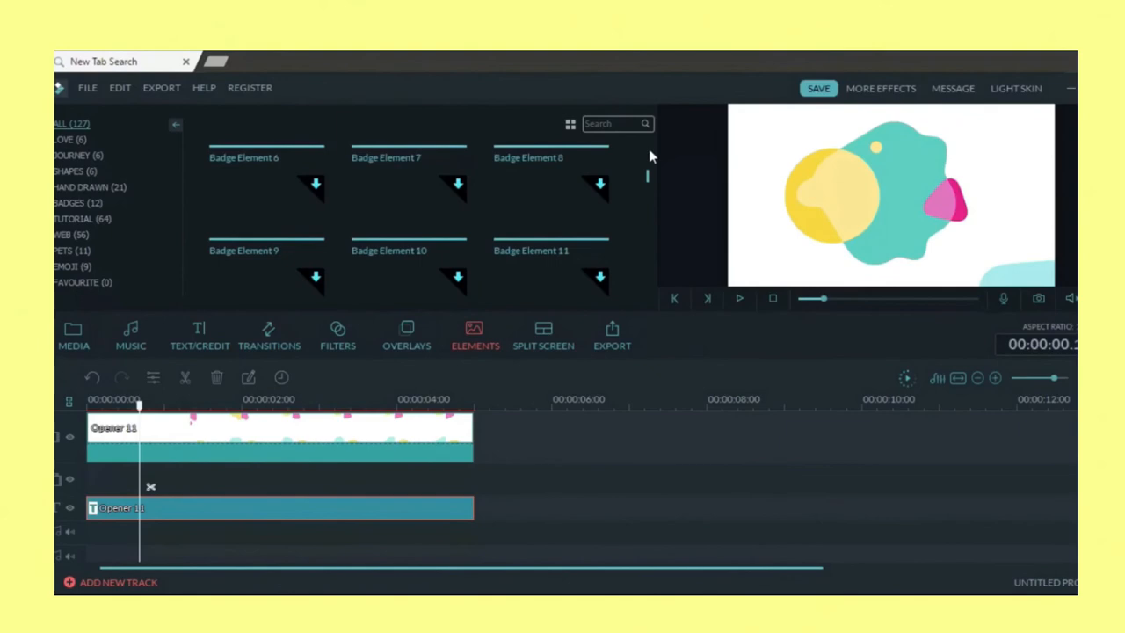
click(407, 334)
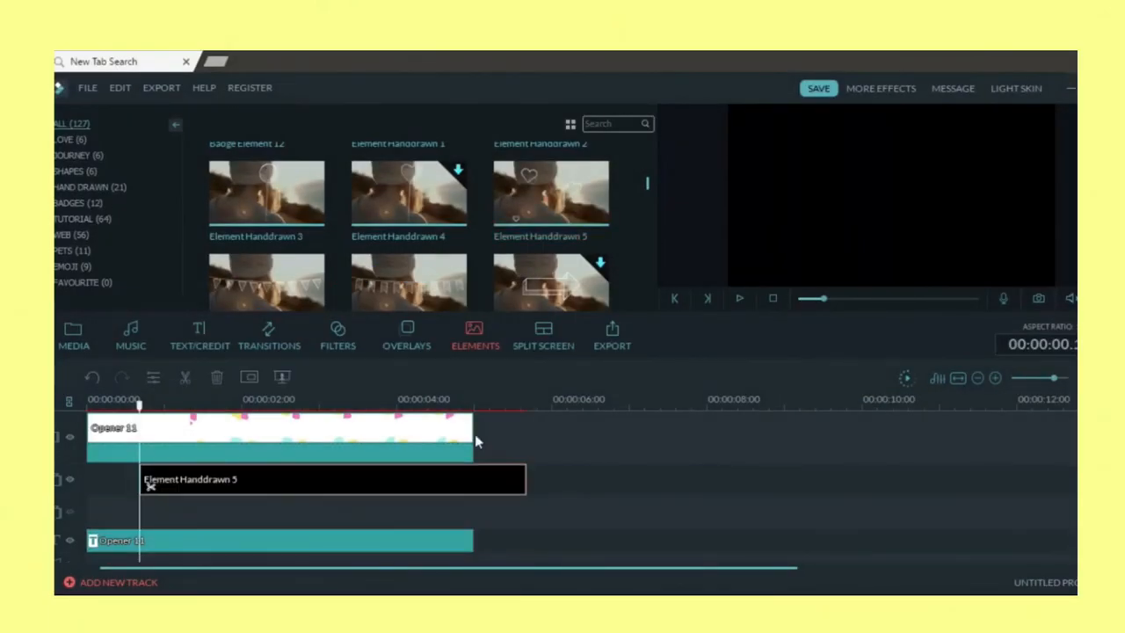
drag(140, 408, 401, 408)
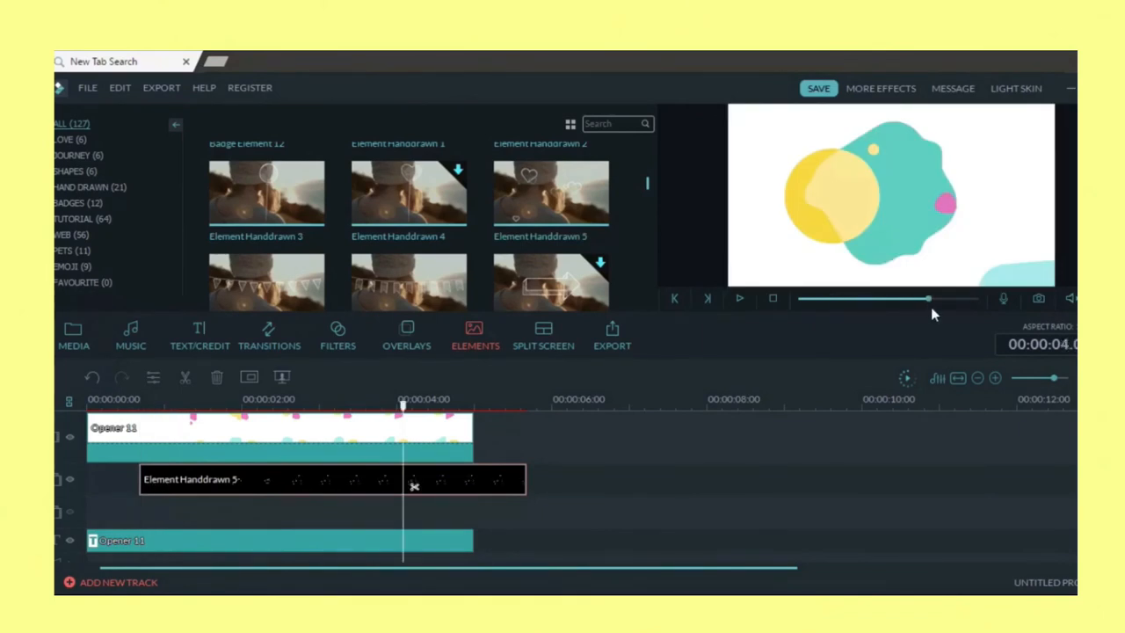